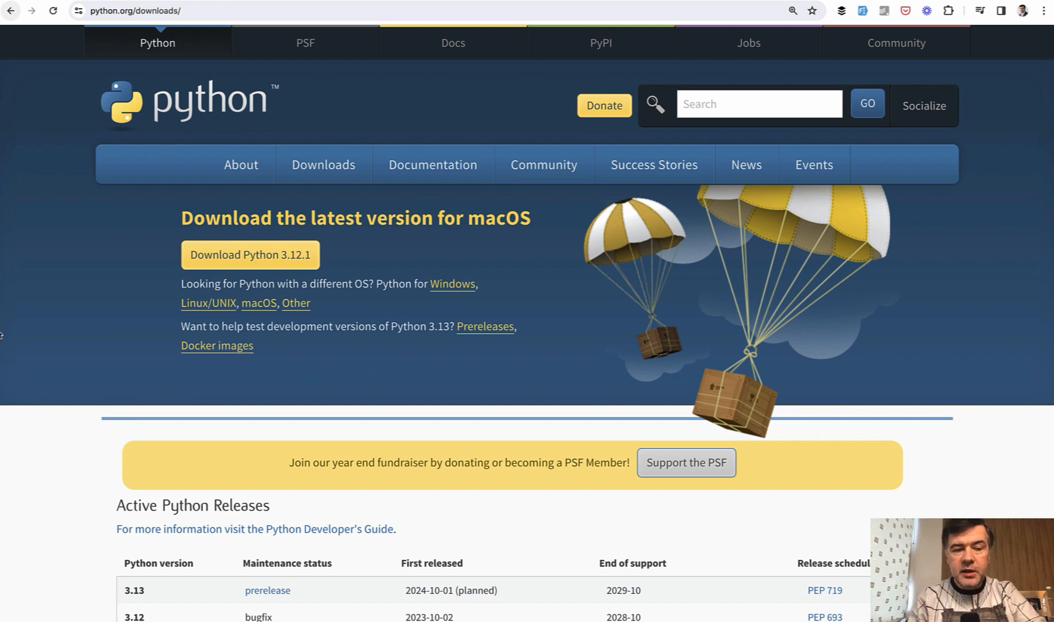
mouse_move(58, 310)
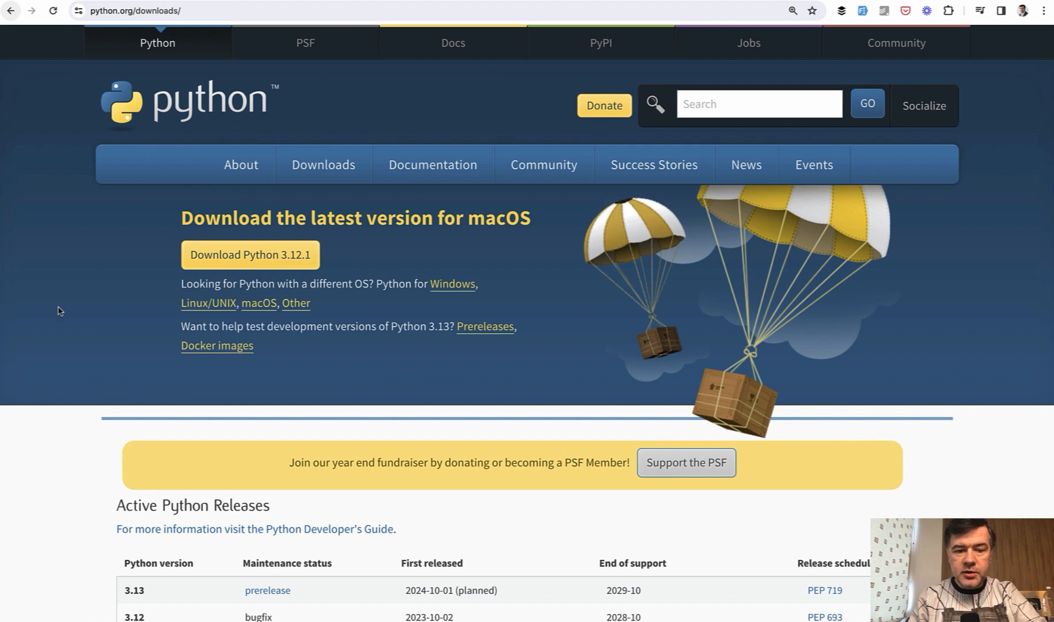
mouse_move(57, 306)
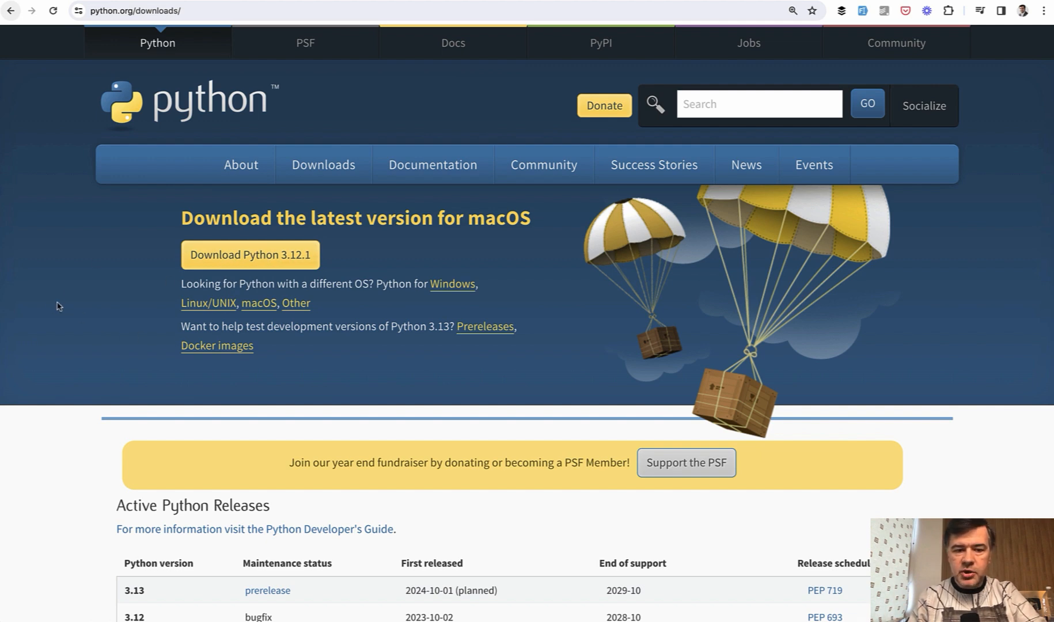
mouse_move(54, 310)
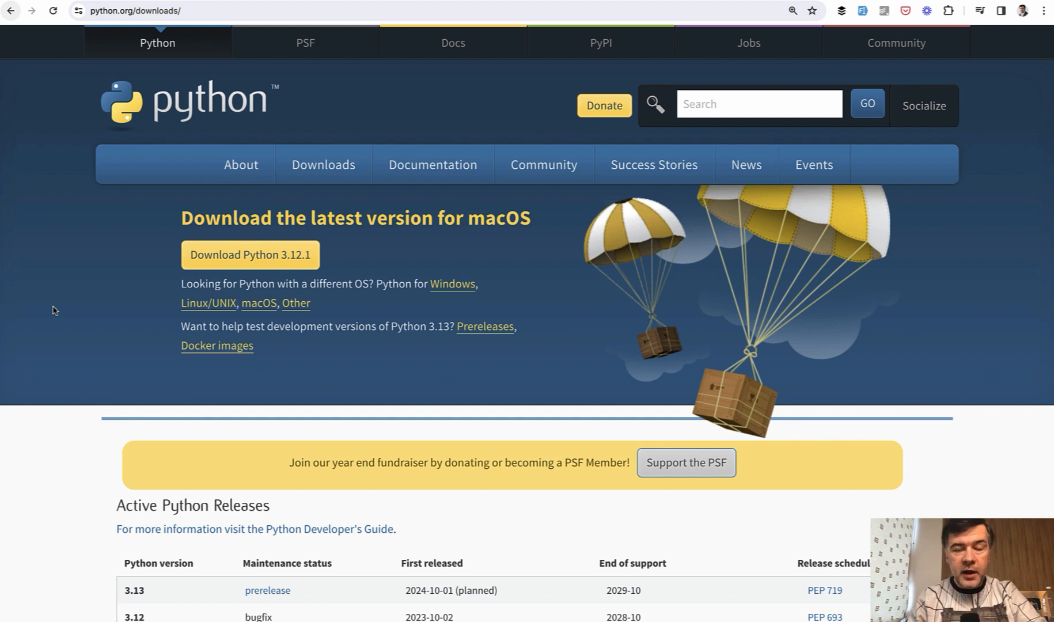
mouse_move(75, 307)
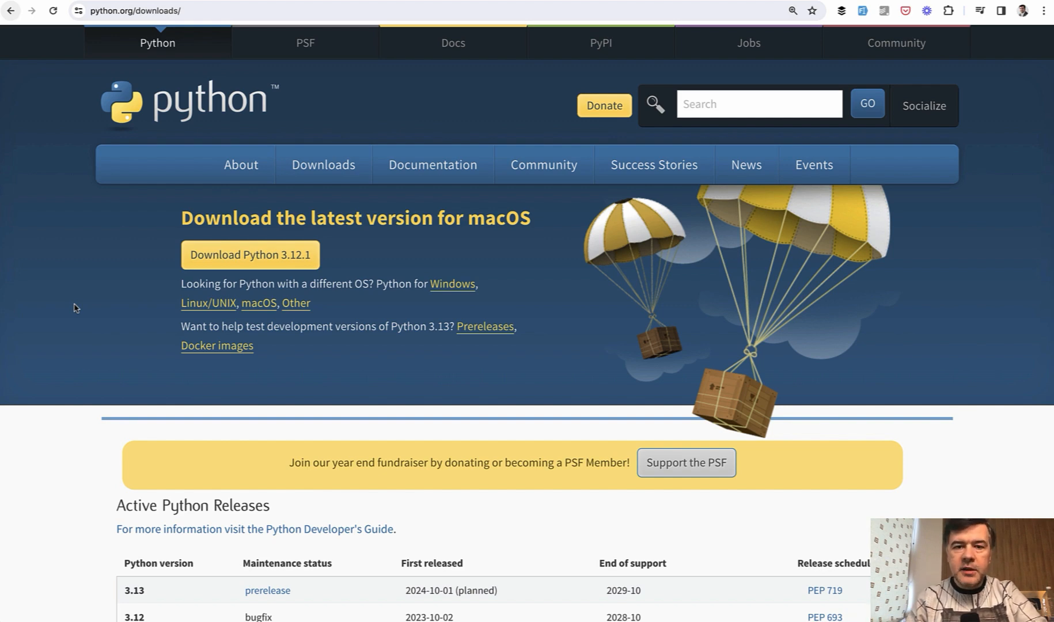
mouse_move(101, 306)
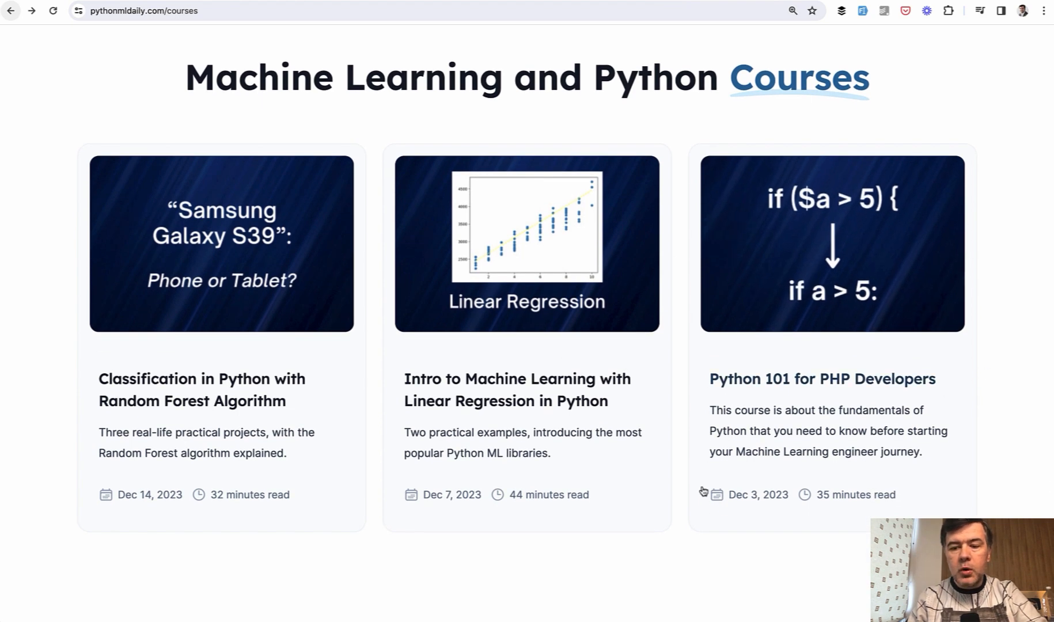
mouse_move(53, 180)
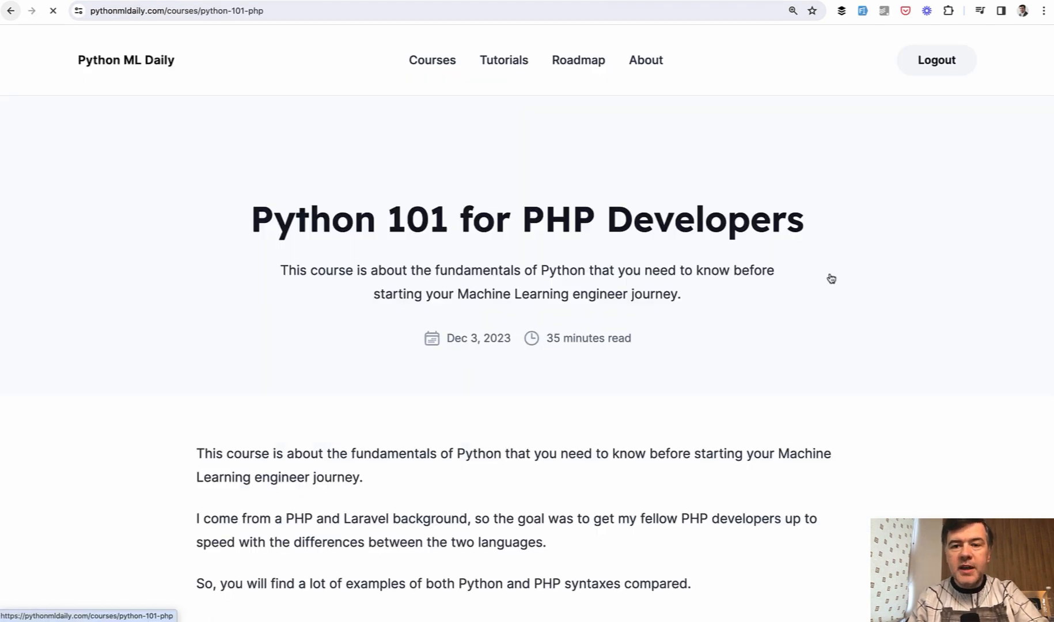
- Go to jetbrains.com/pycharm/download/?section=mac and scroll to the free Community Edition
scroll("down", 3)
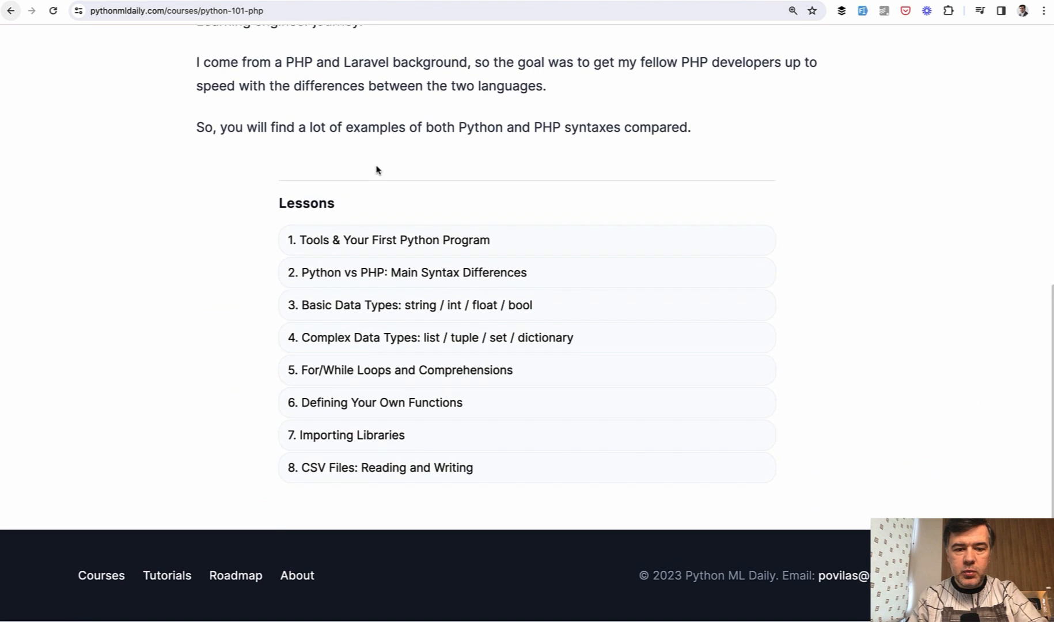
mouse_move(158, 278)
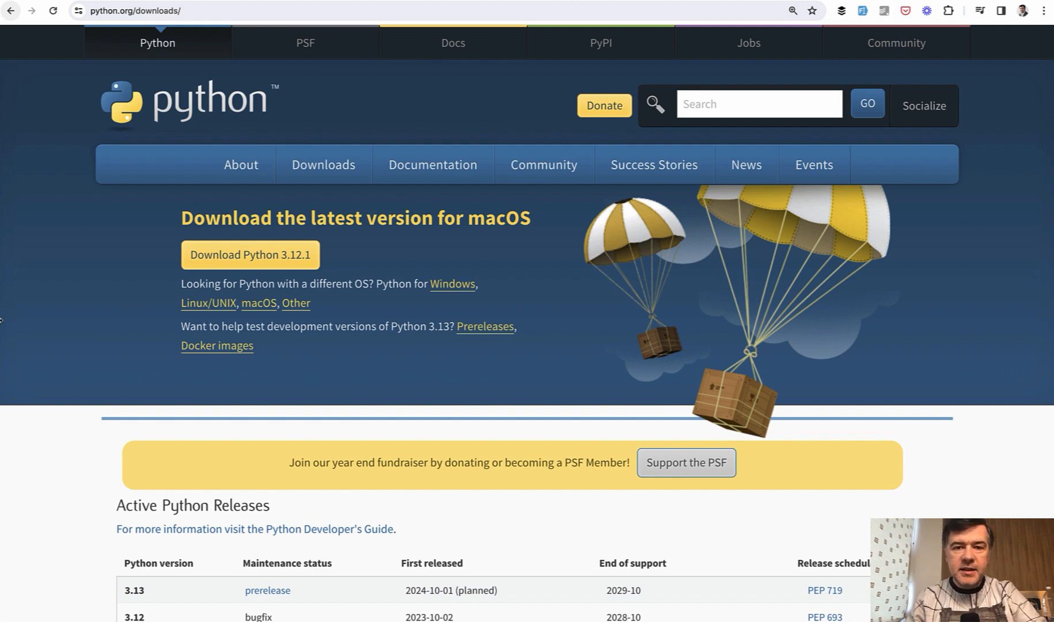
type("jetbrains.com/pycharm/download/?section=mac")
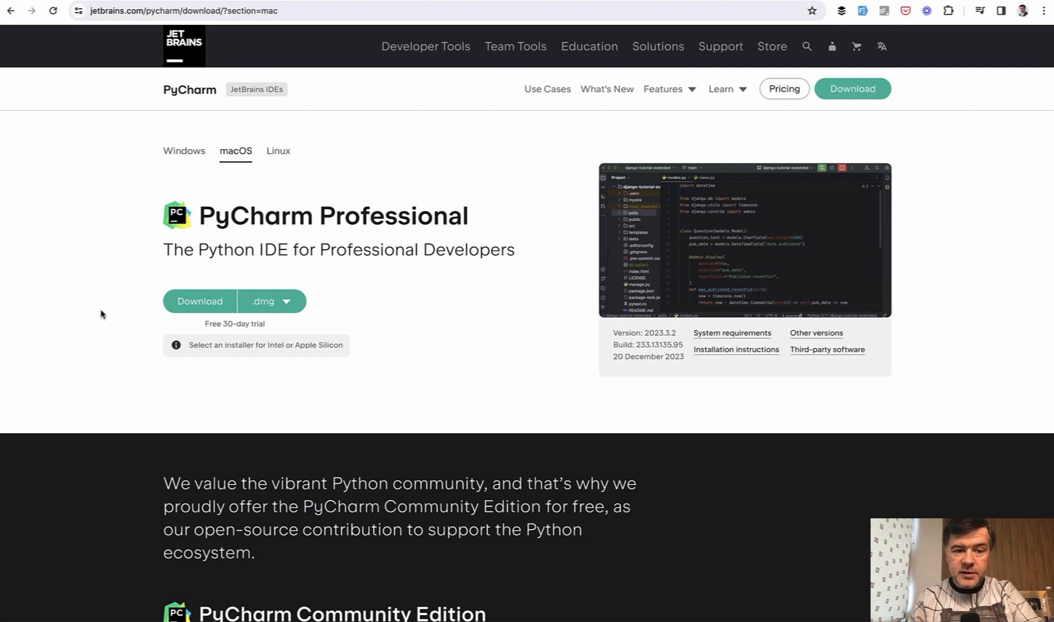
scroll("down", 3)
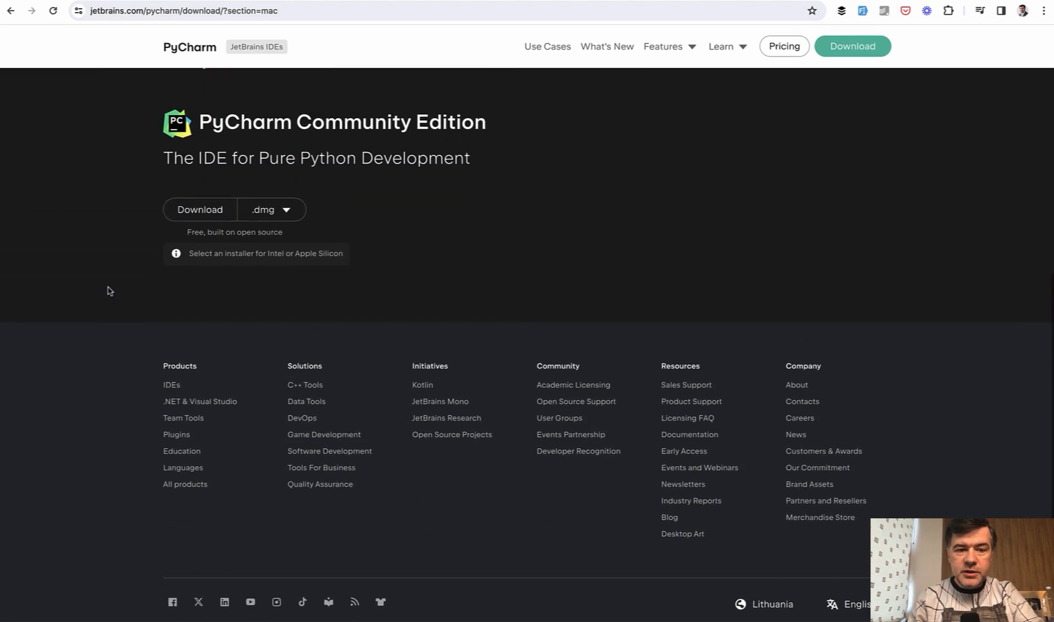
scroll("up", 3)
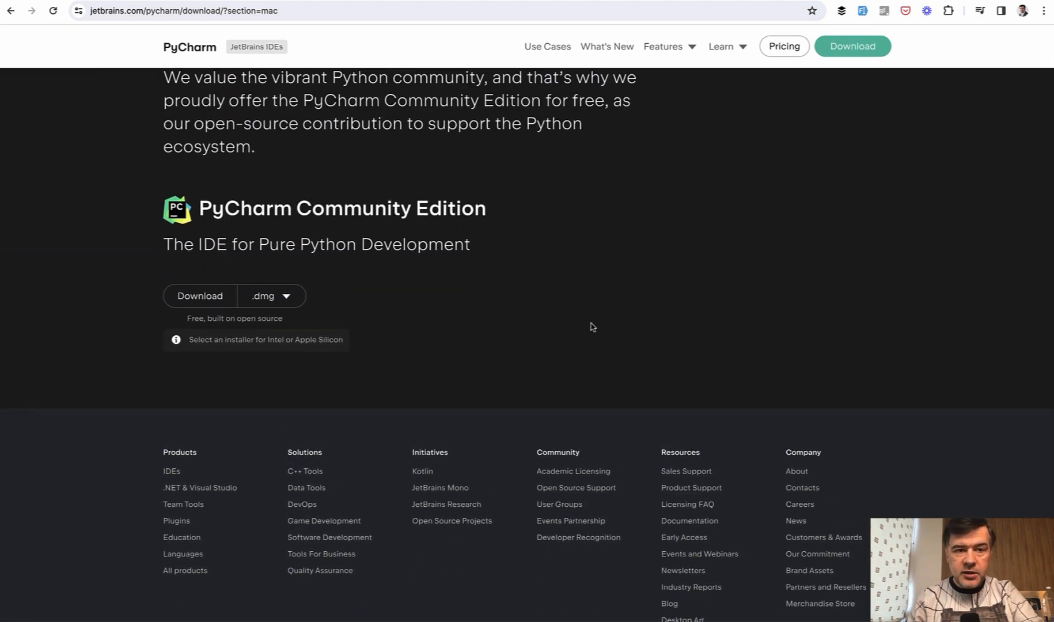
scroll("up", 3)
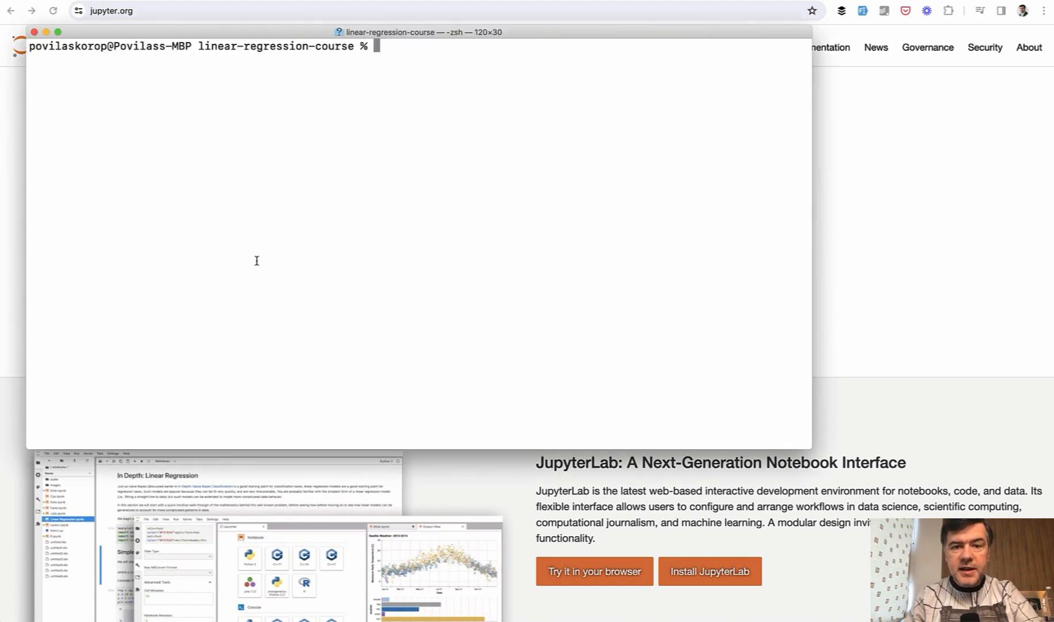
- Run 'jupyter notebook', continue into Jupyter and view salaries.csv with years_of_experience and salary
type("jupyter notebook")
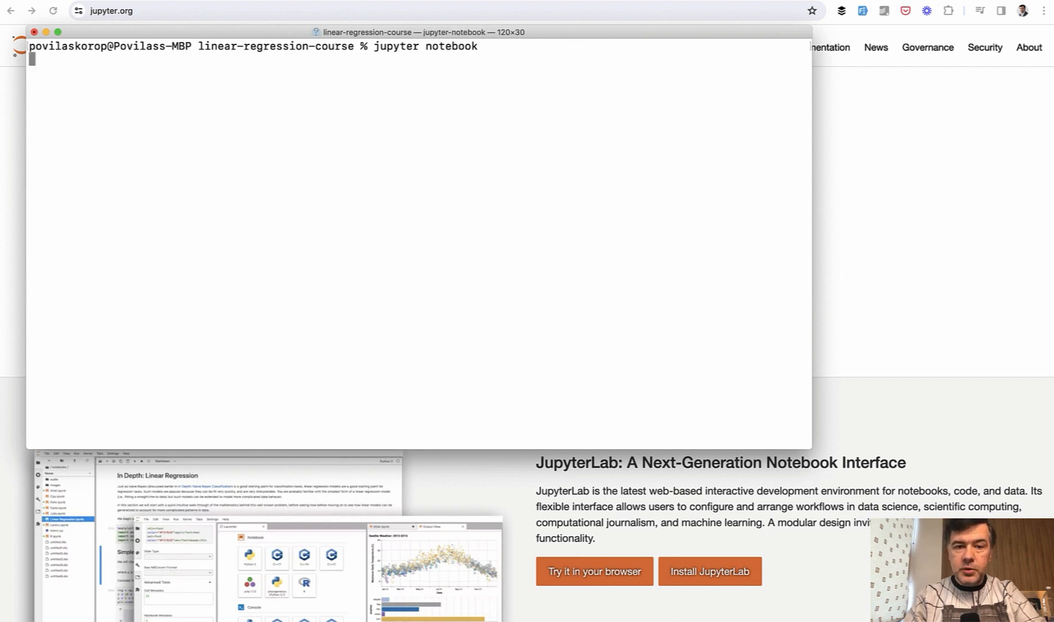
key("Return")
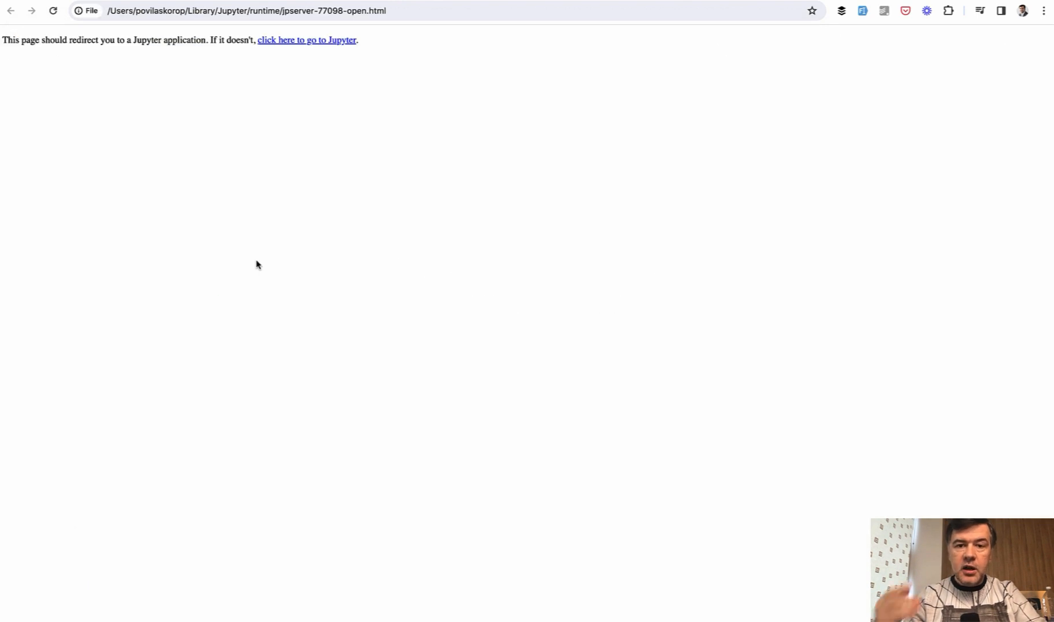
left_click(306, 39)
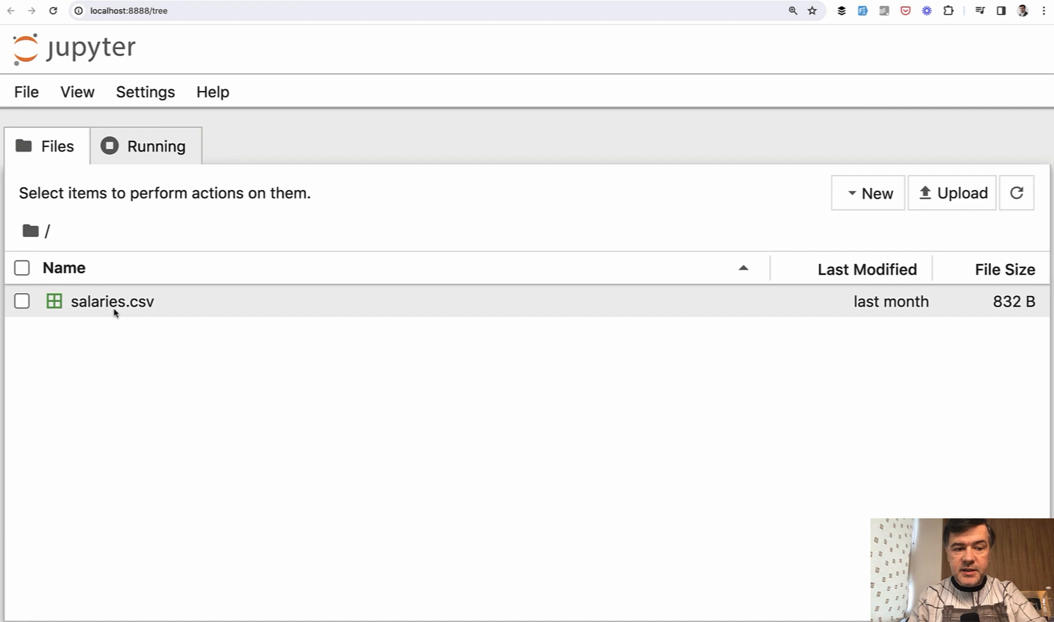
double_click(112, 302)
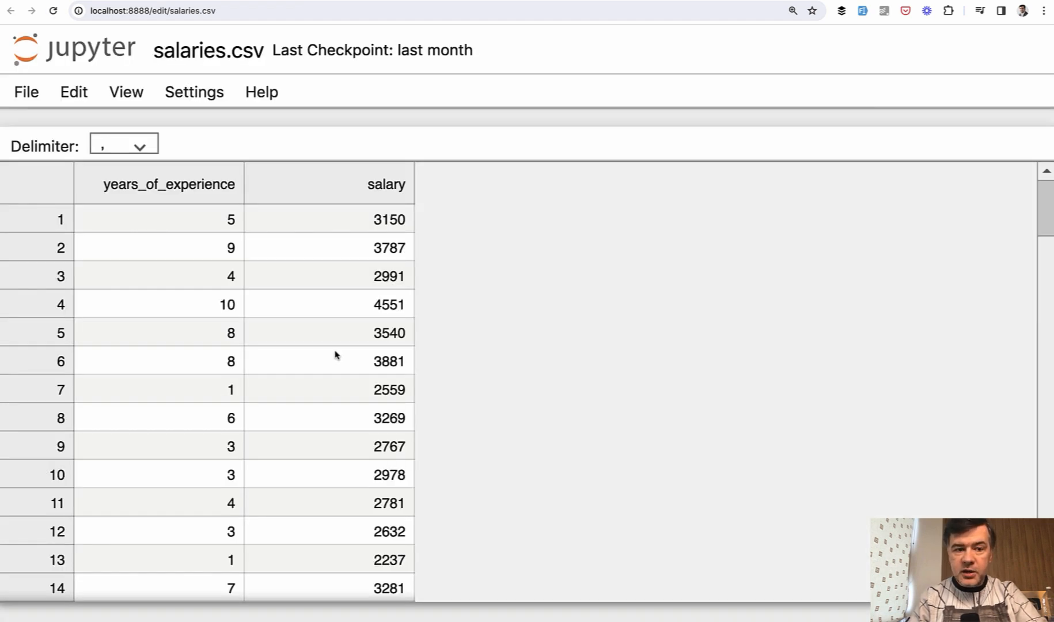
mouse_move(360, 386)
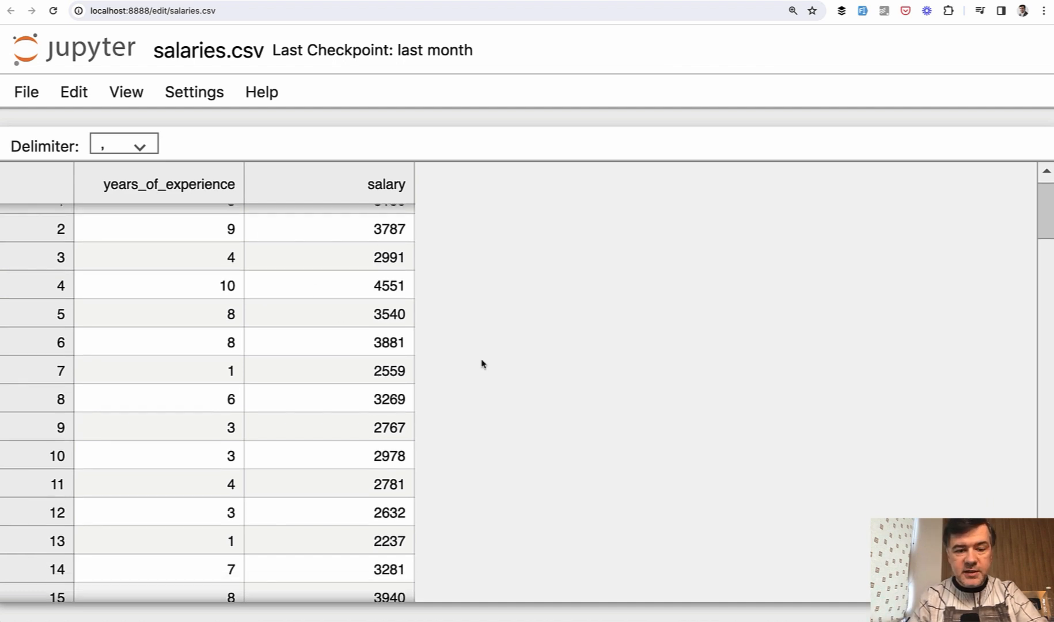
mouse_move(189, 330)
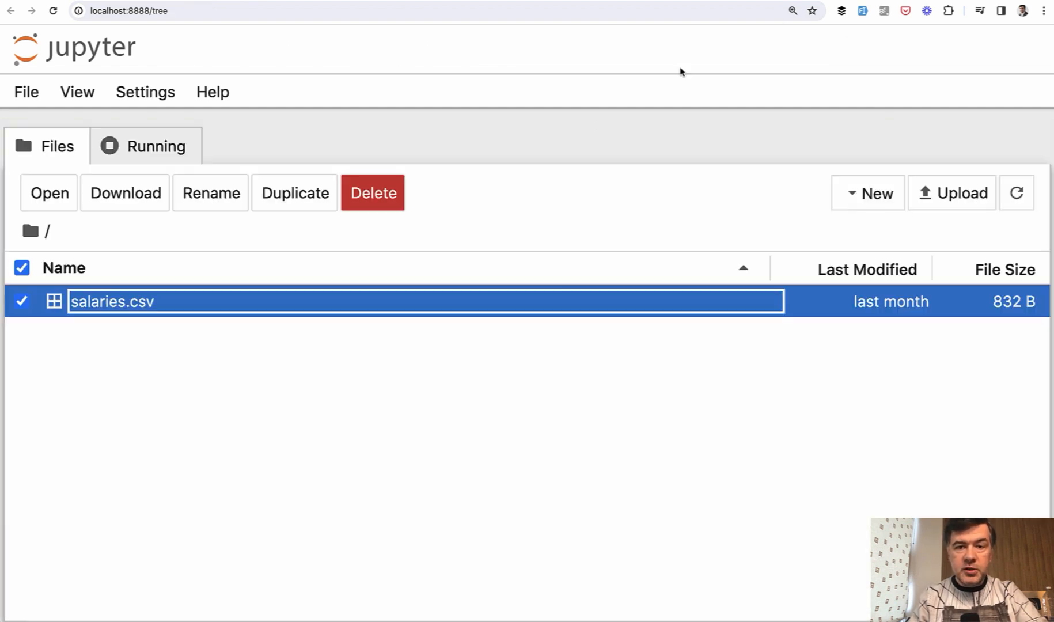
- Start a new notebook and enter x = 3 and y = x + 3 in the first cell
left_click(26, 92)
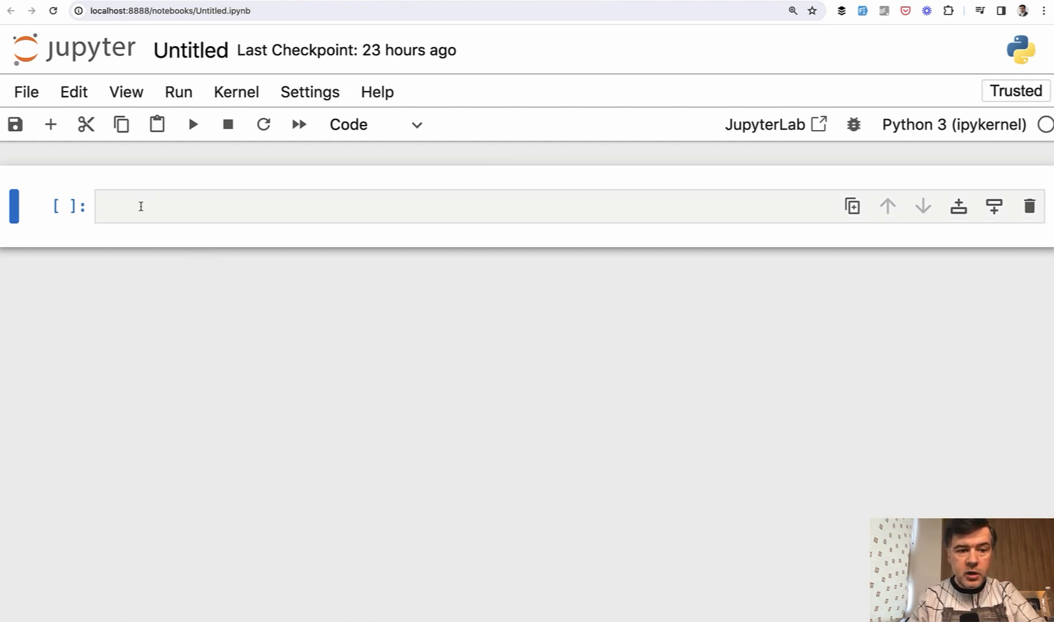
left_click(268, 206)
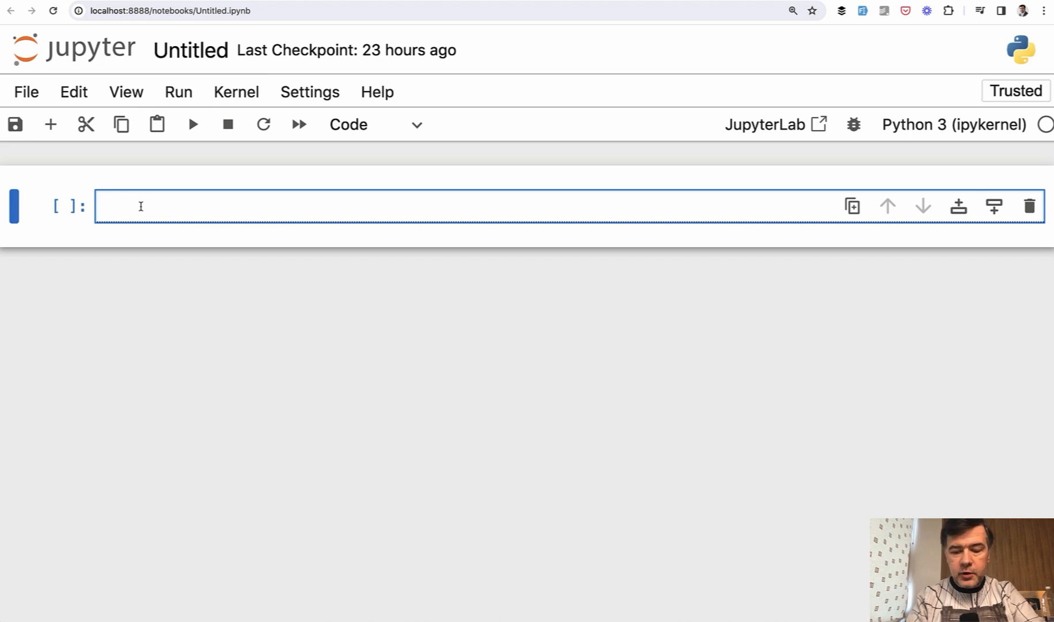
type("x = 3")
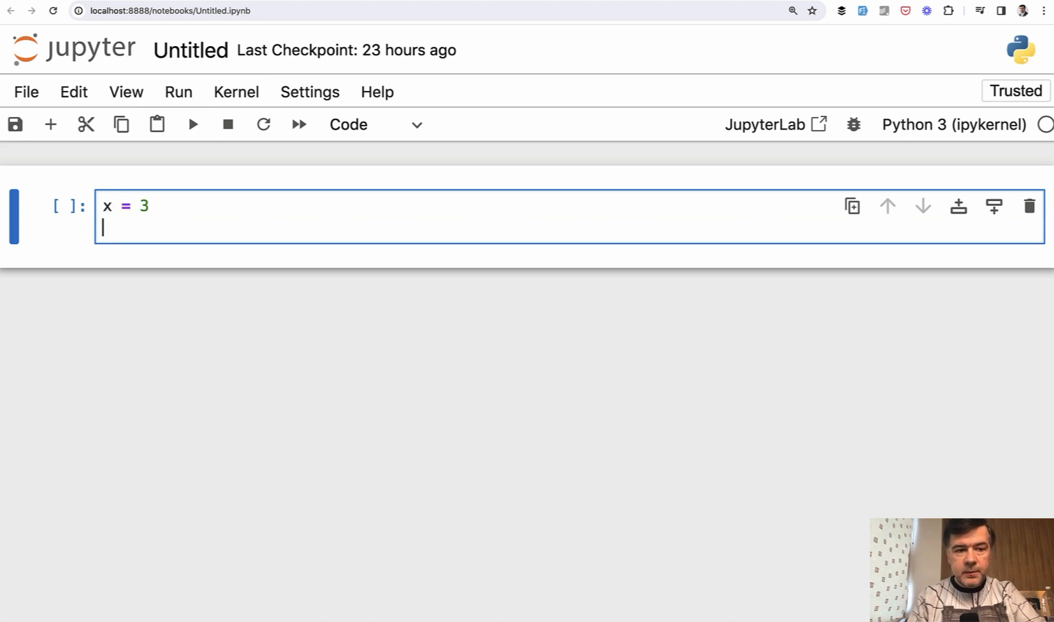
type("y =")
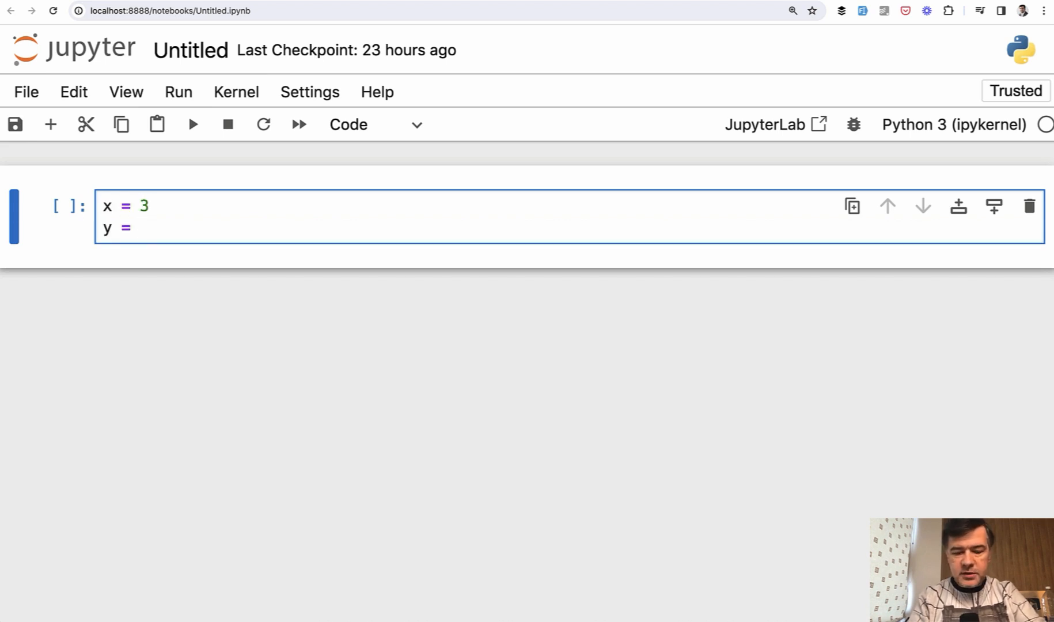
type("x + 3")
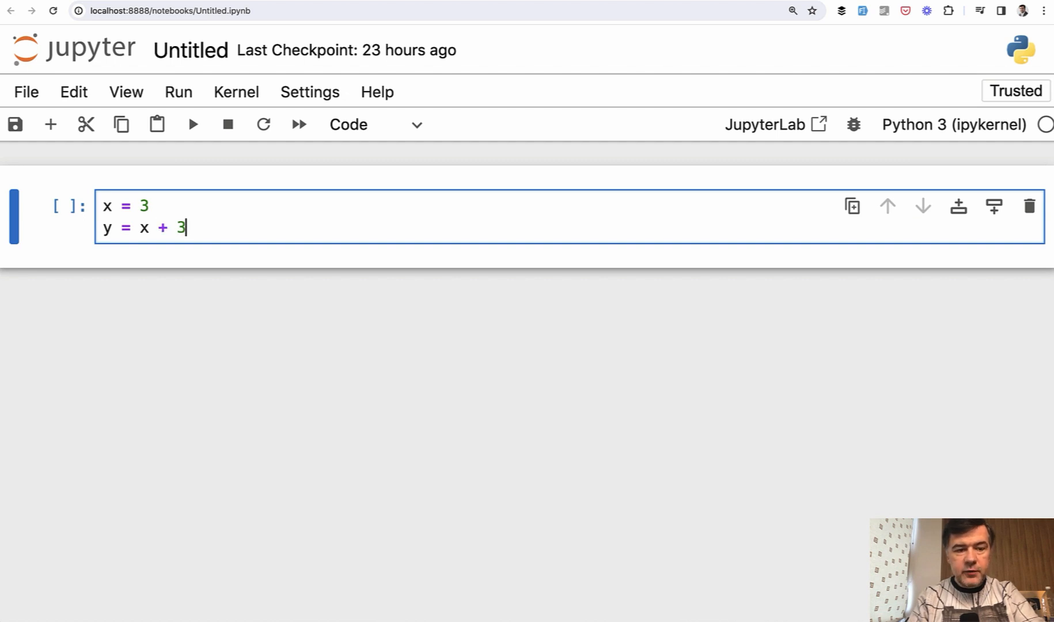
- Add y on its own line and run the cell to output 6
key("Enter")
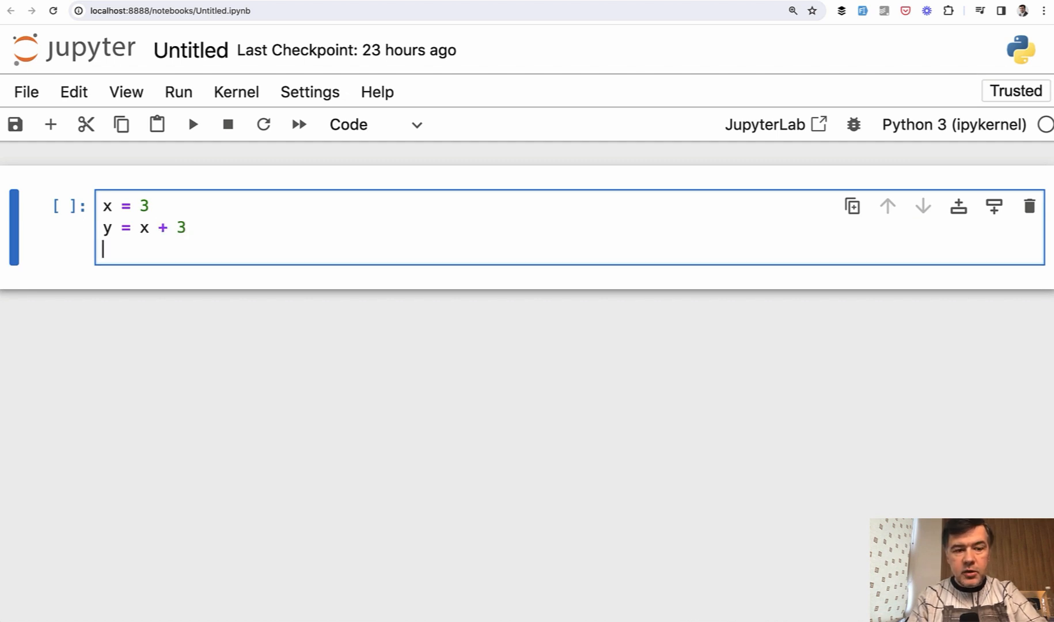
key("Backspace")
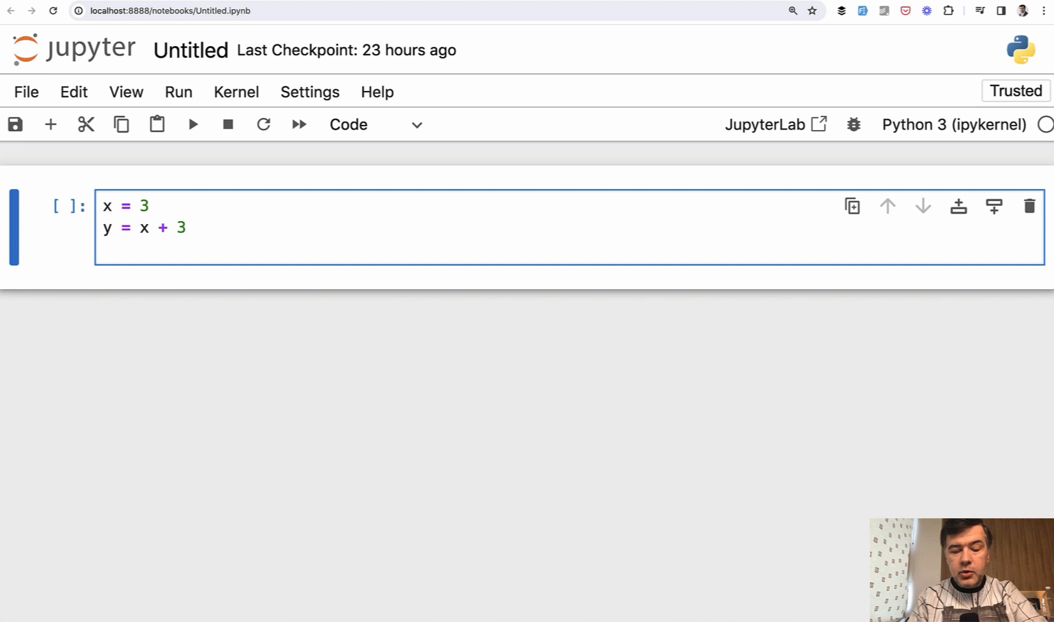
type("y")
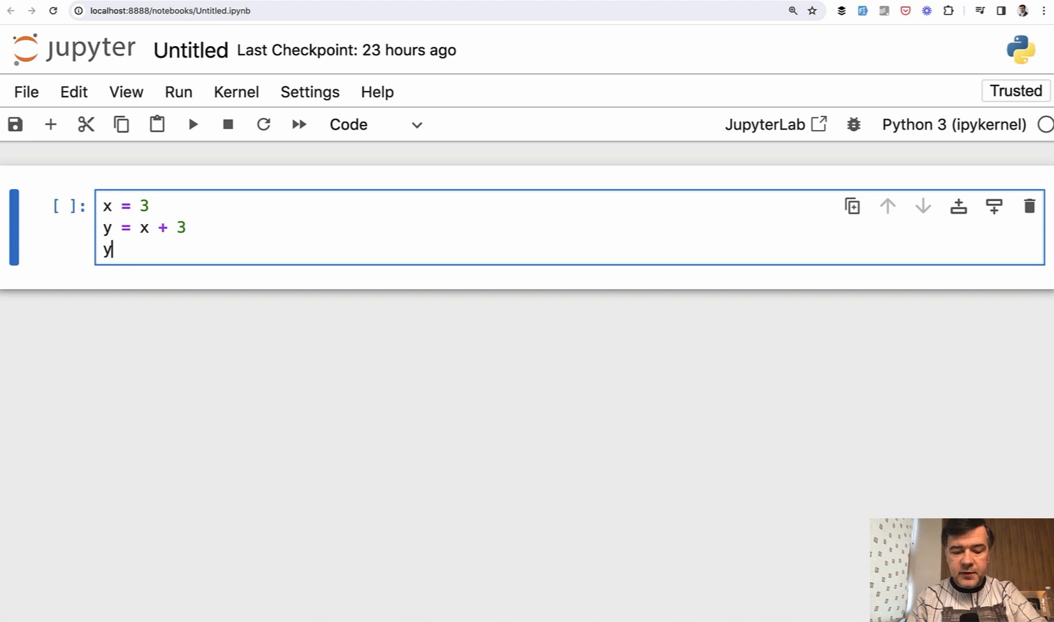
key("shift+enter")
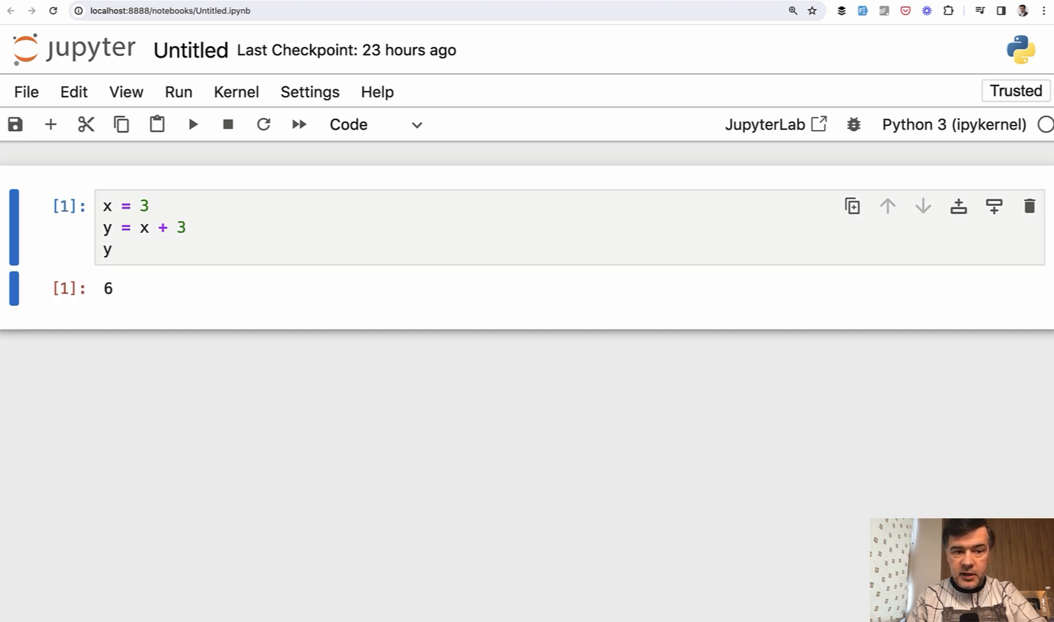
mouse_move(189, 301)
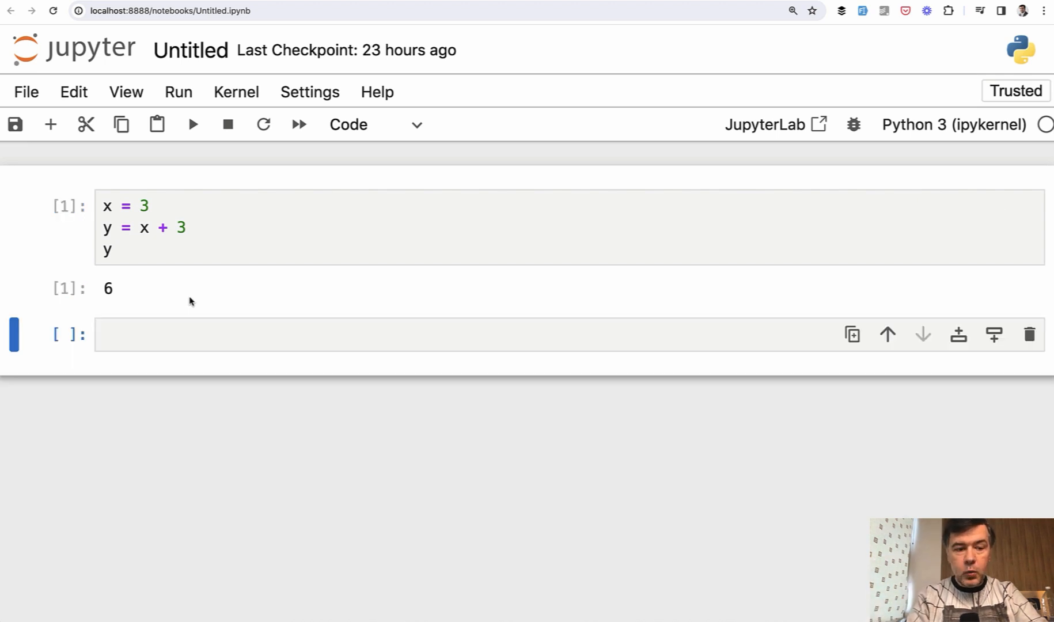
mouse_move(152, 310)
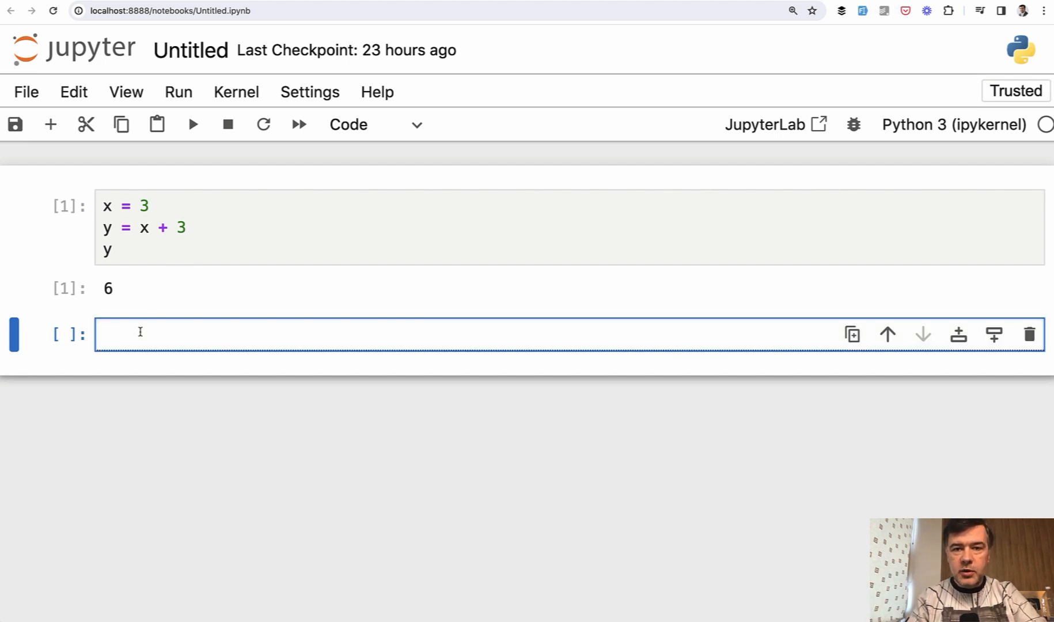
- Add z = y + 4 in a second cell, then edit the first cell so y = x + 2
type("z =")
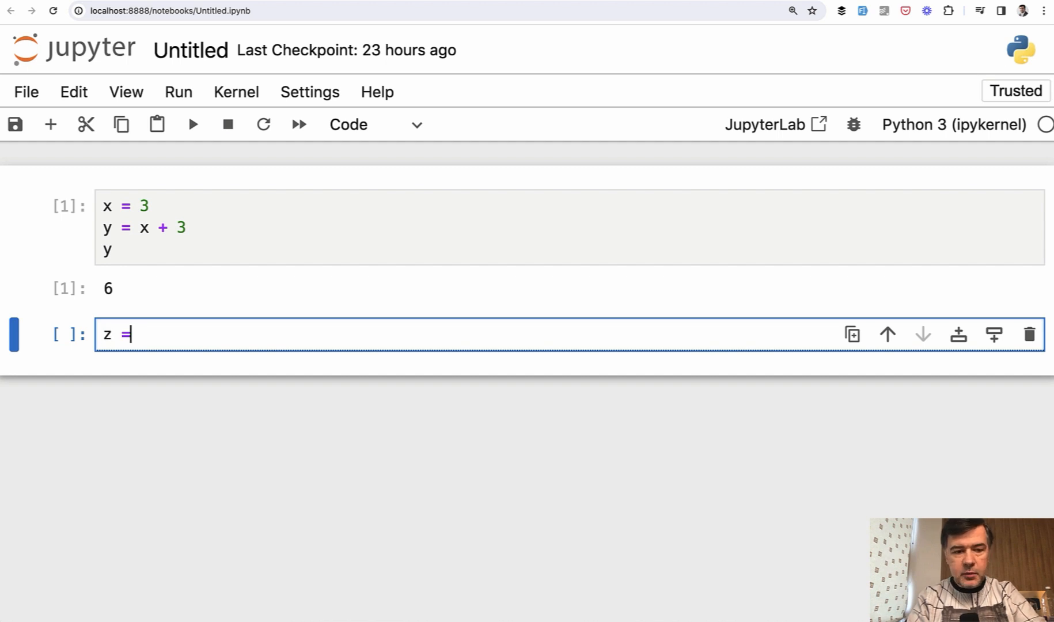
type("y + 4")
type("z")
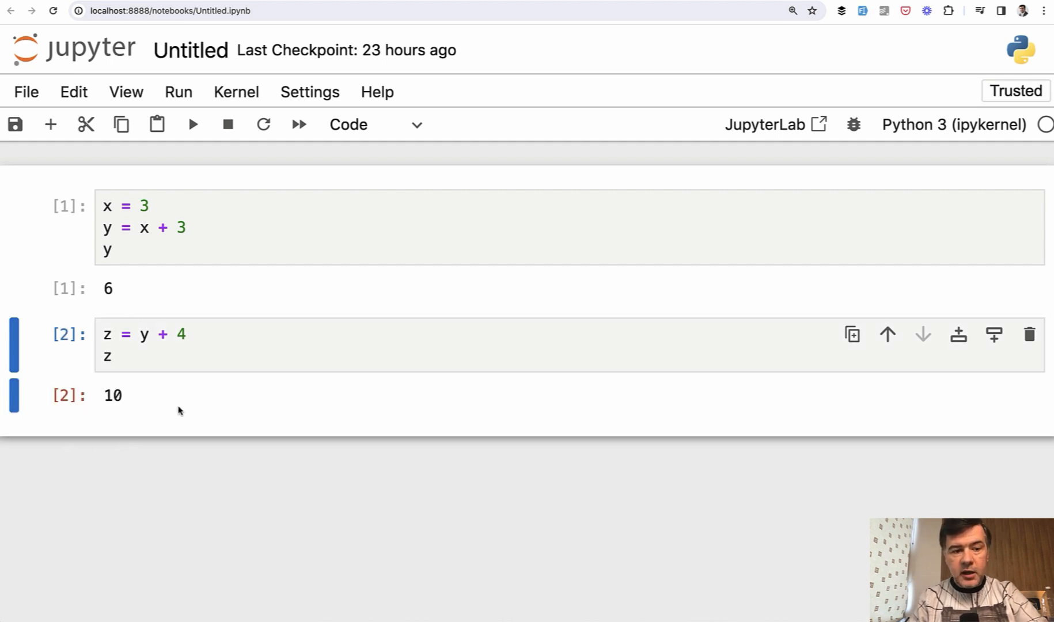
left_click(107, 249)
type("2")
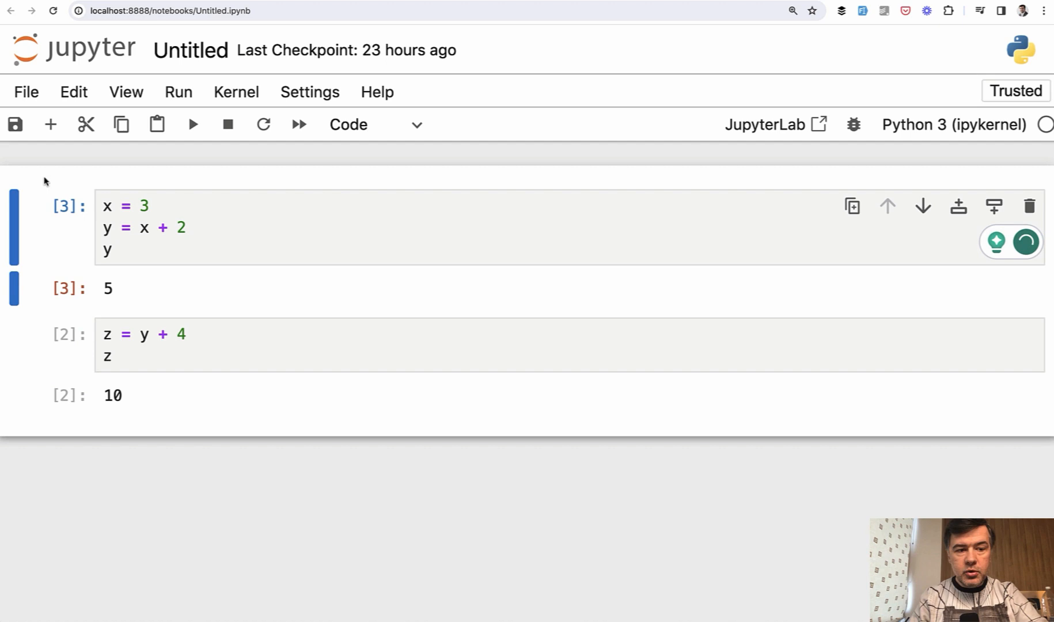
mouse_move(137, 283)
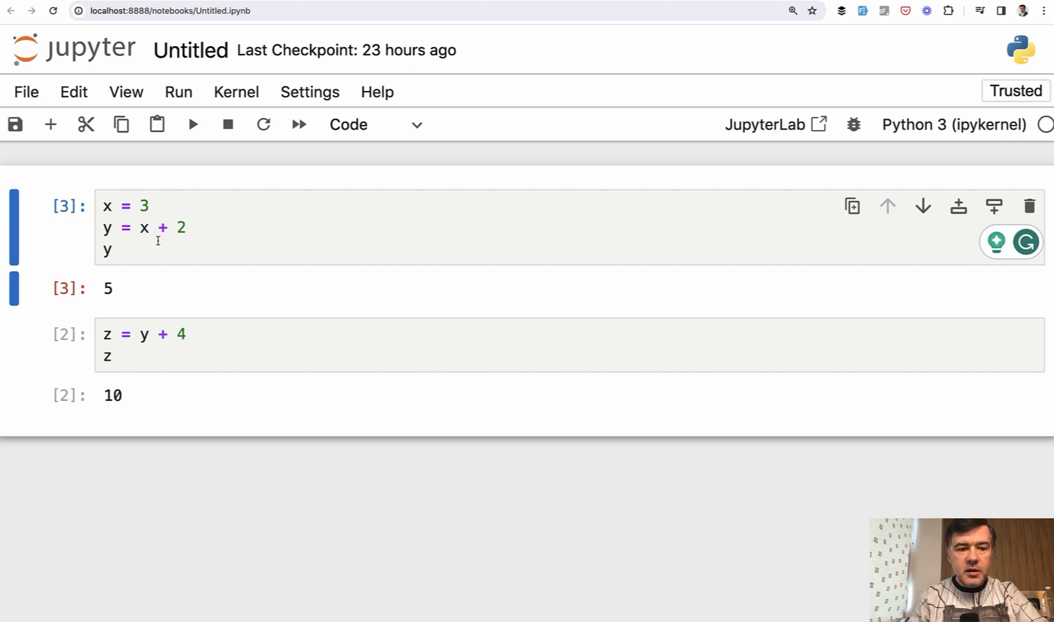
mouse_move(188, 272)
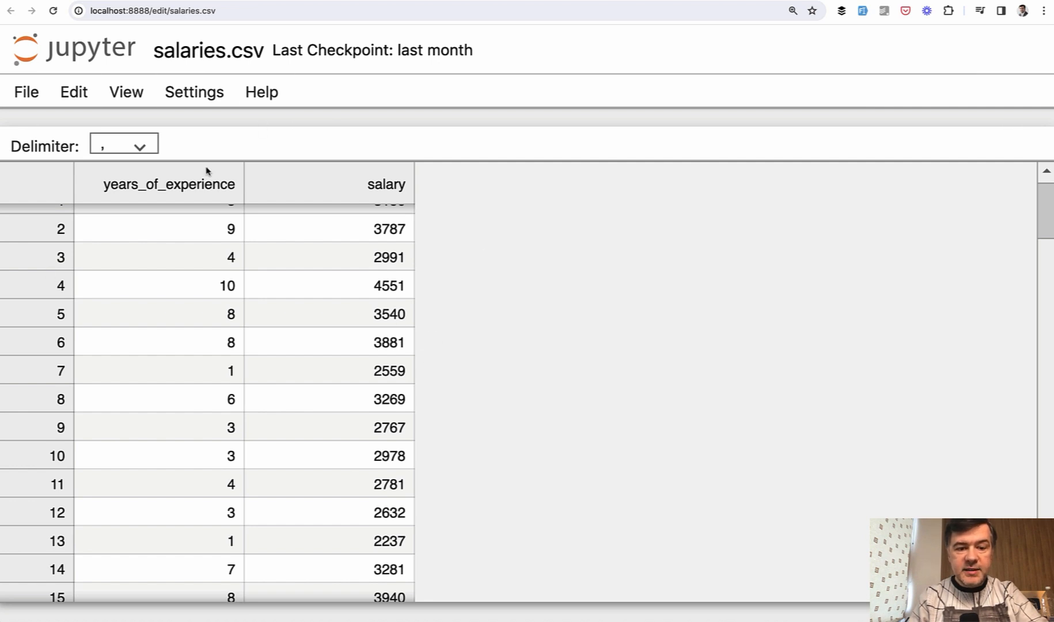
mouse_move(493, 307)
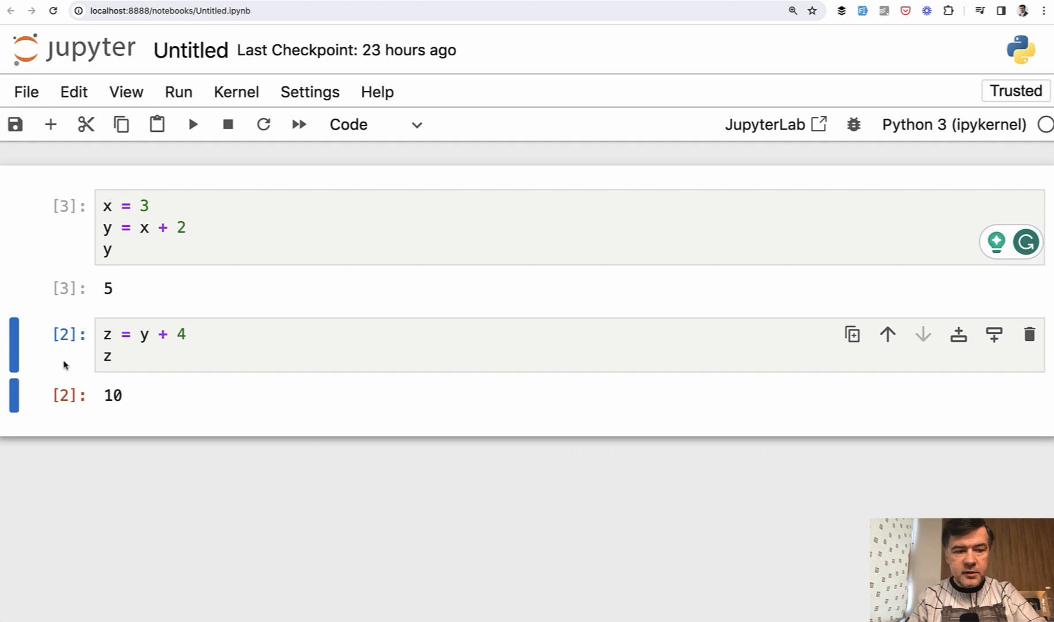
- Remove the example cells and write import pandas as pd in a single new cell
left_click(1029, 334)
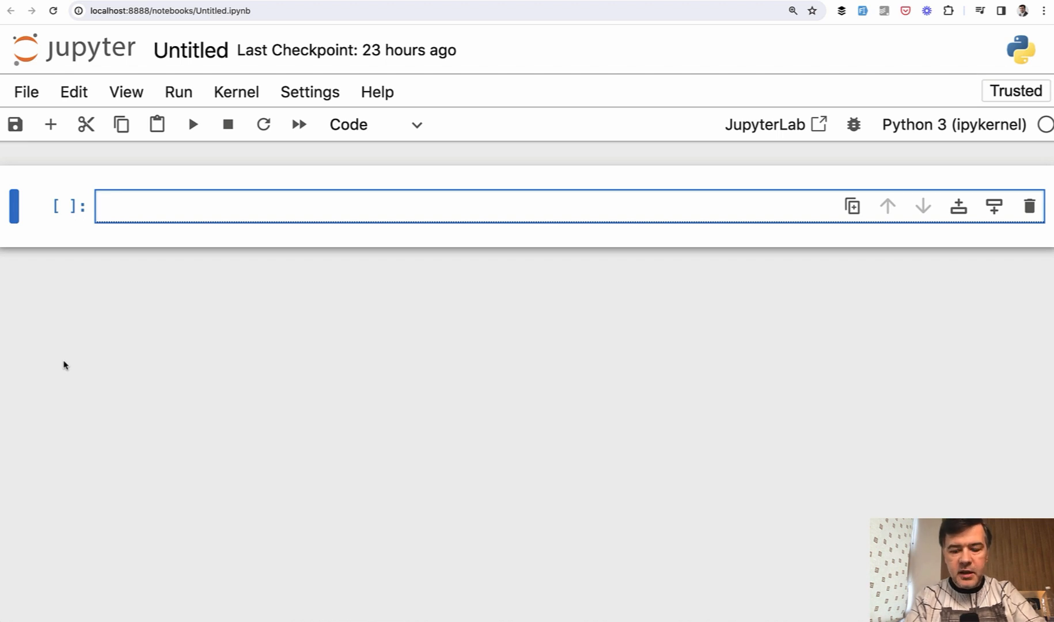
type("import pandas")
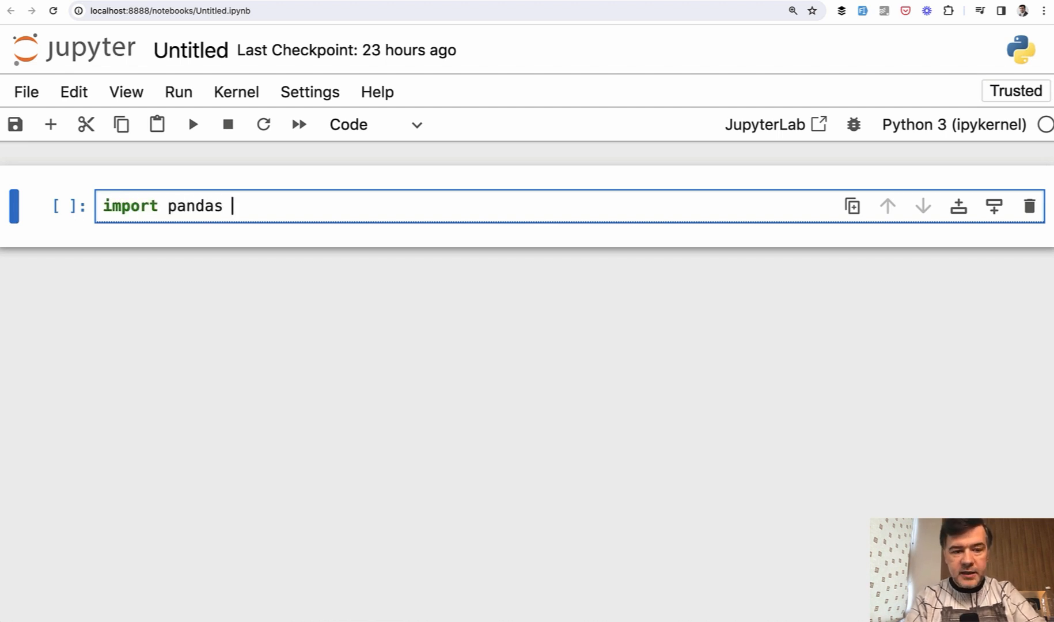
type("as pd")
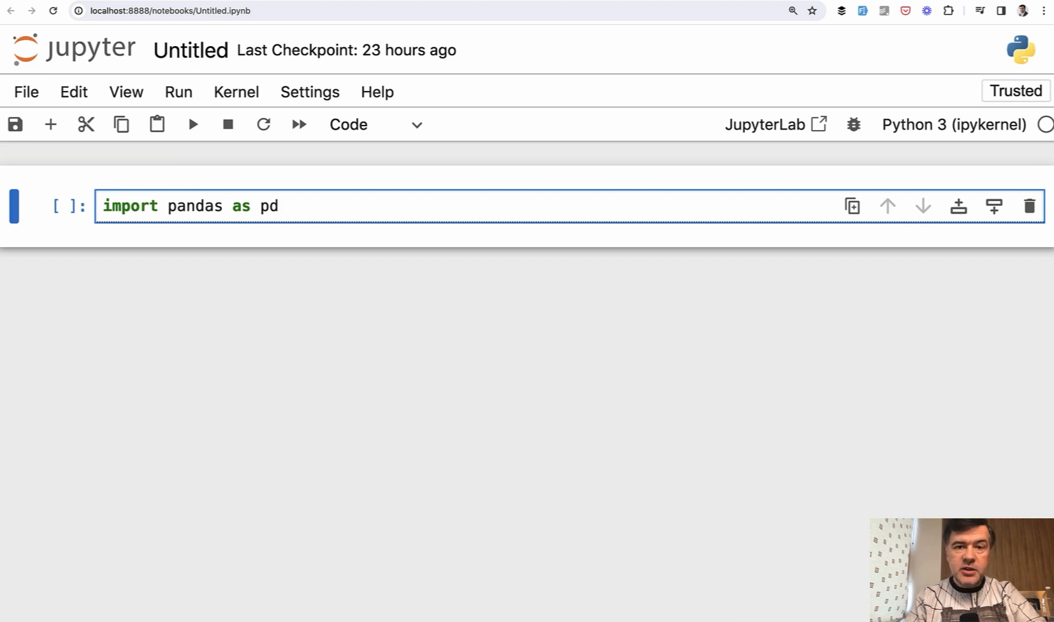
left_click(269, 206)
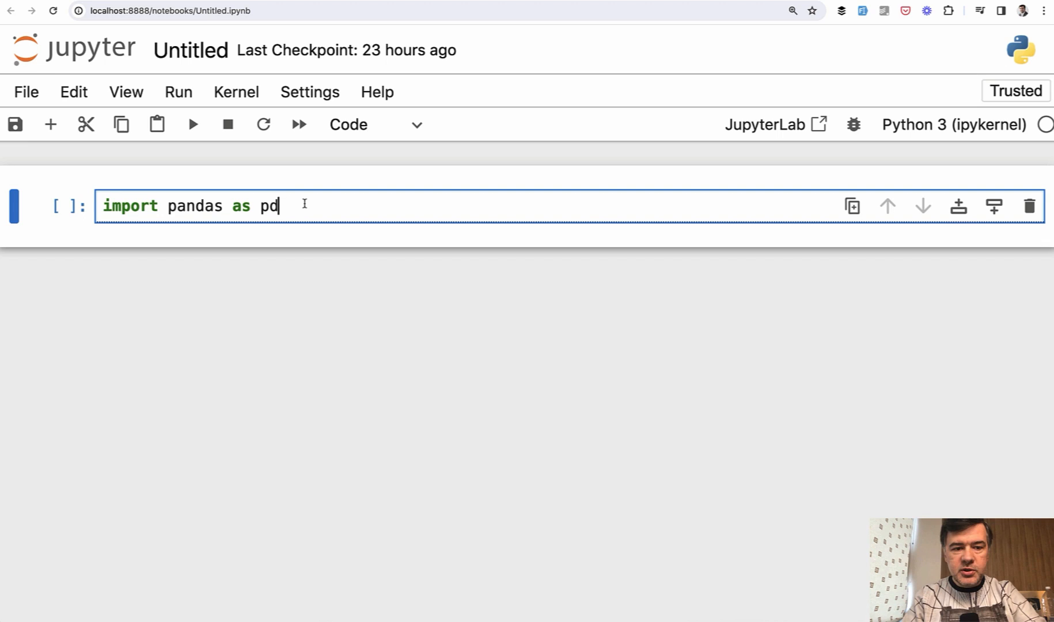
- Add df = pd.read_csv('salaries.csv') and df, running the cell to display the full table
type("pandas.")
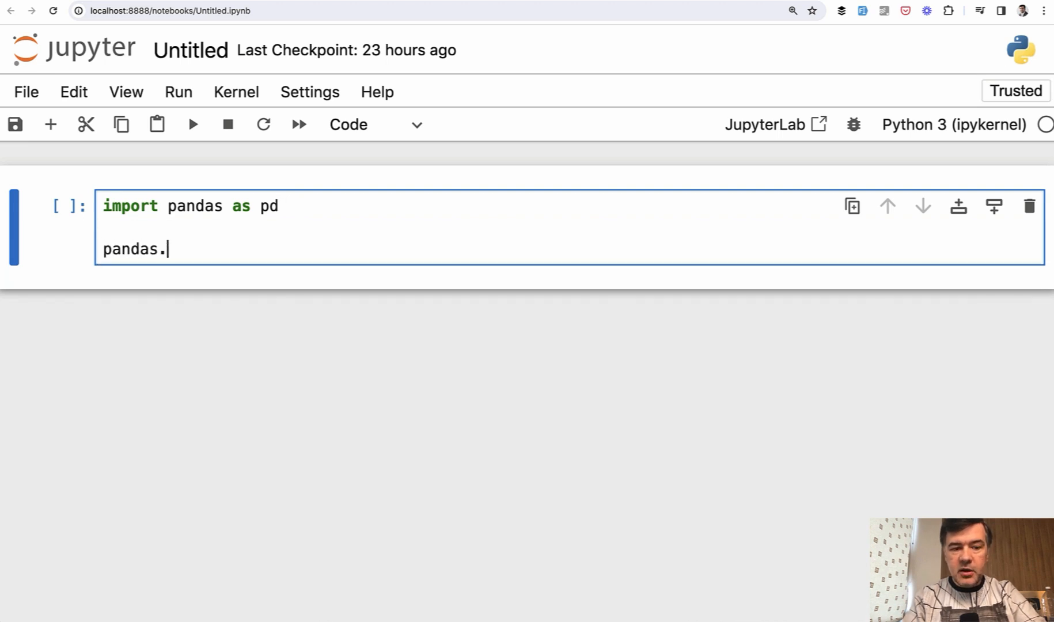
mouse_move(251, 235)
type("d.read_csv('")
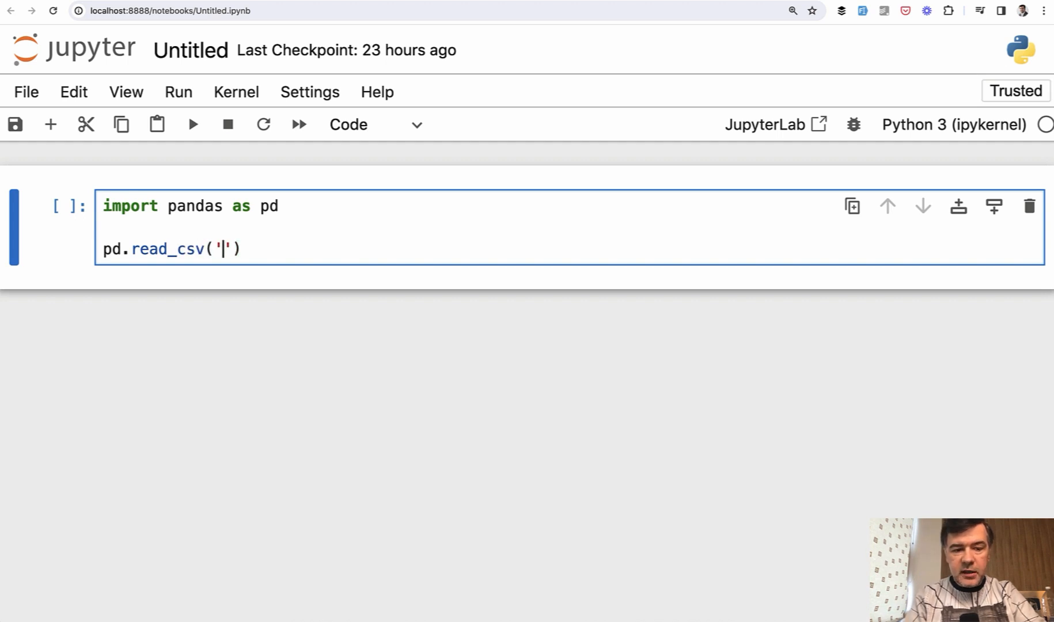
type("salarie")
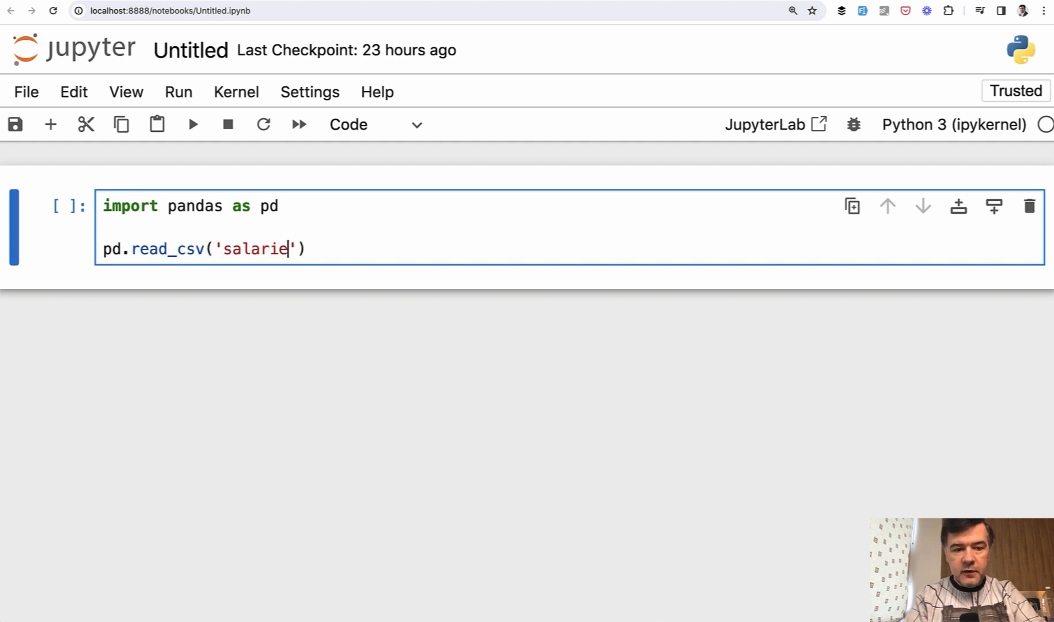
type("s.csv")
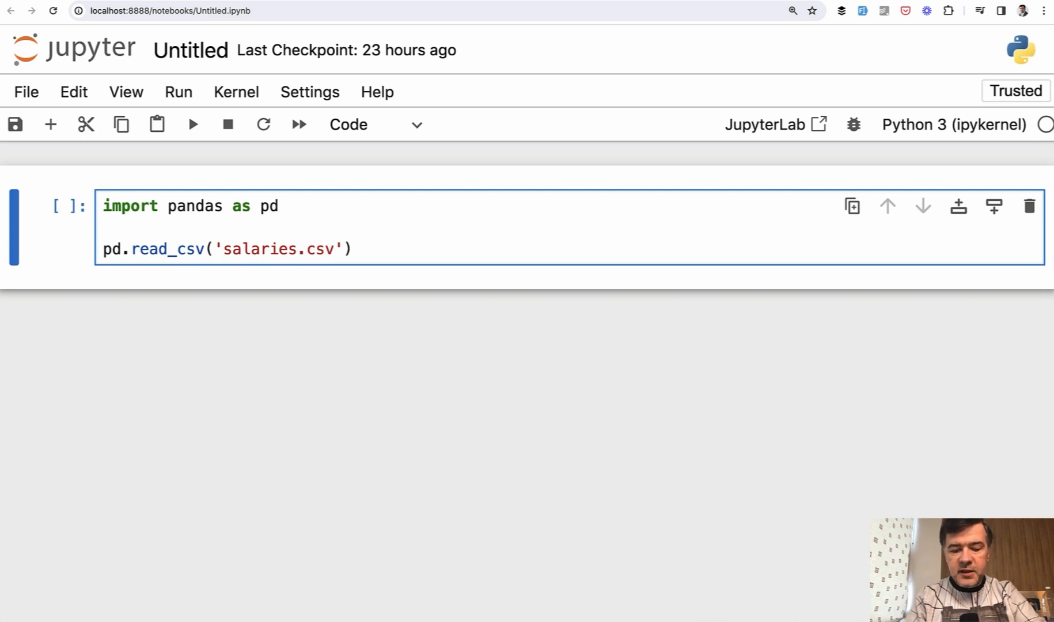
type("df =")
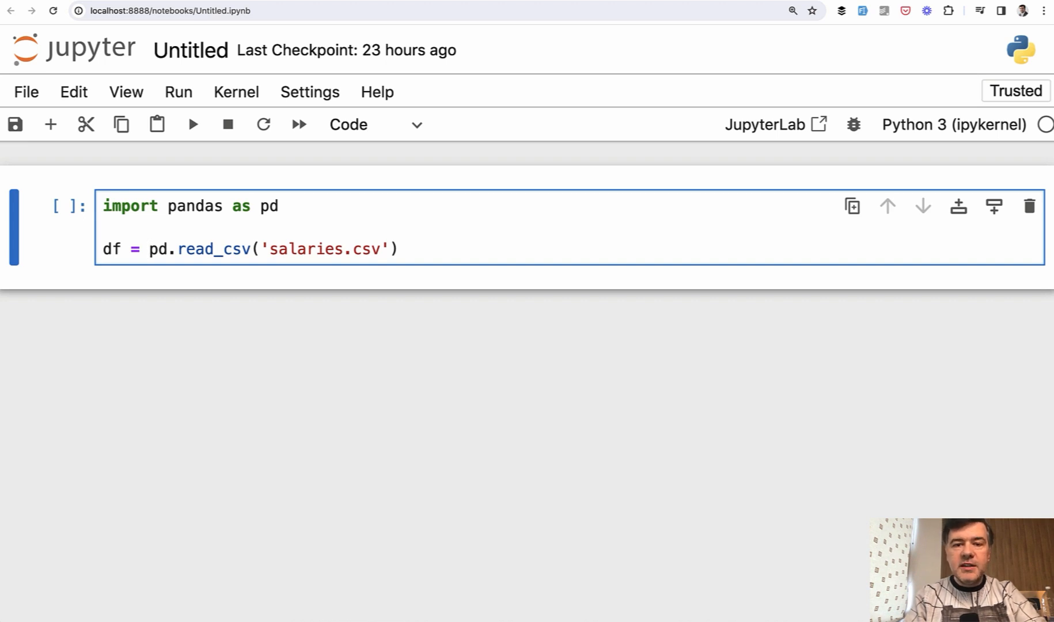
left_click(150, 249)
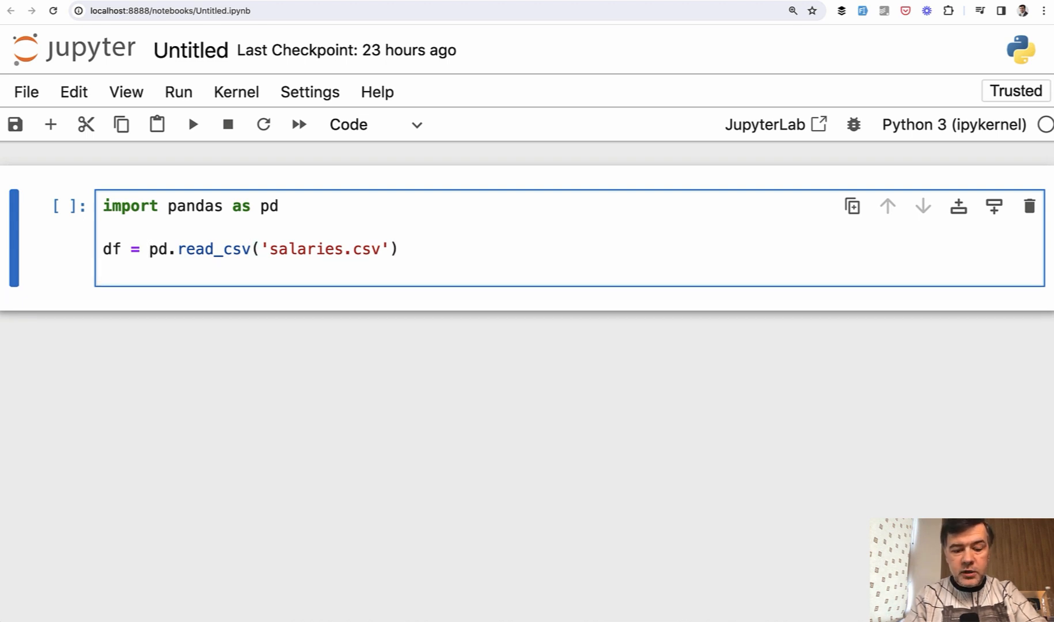
type("df")
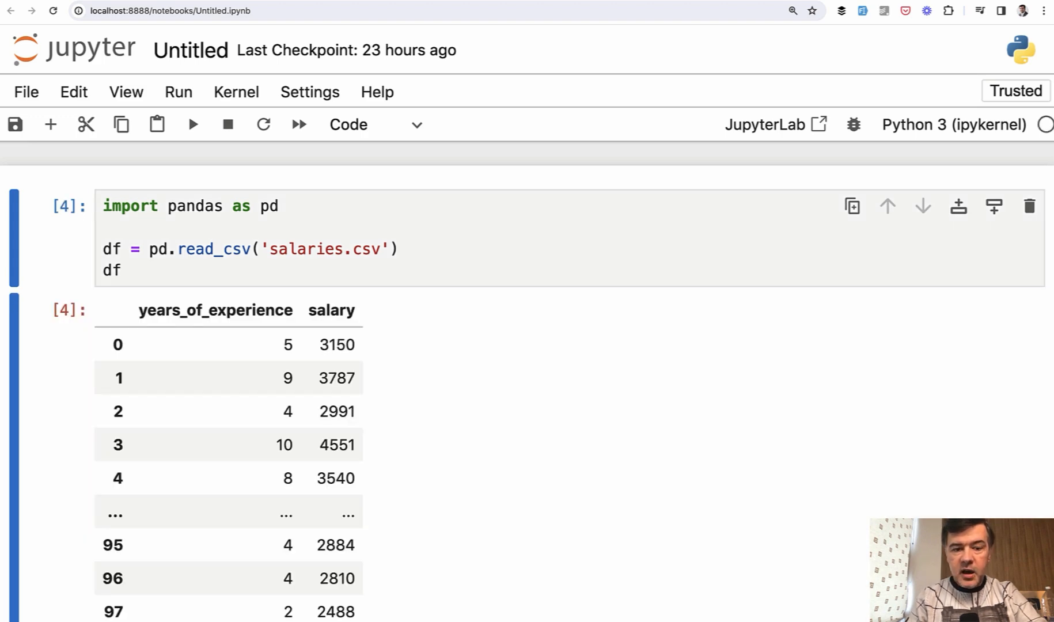
scroll("down", 3)
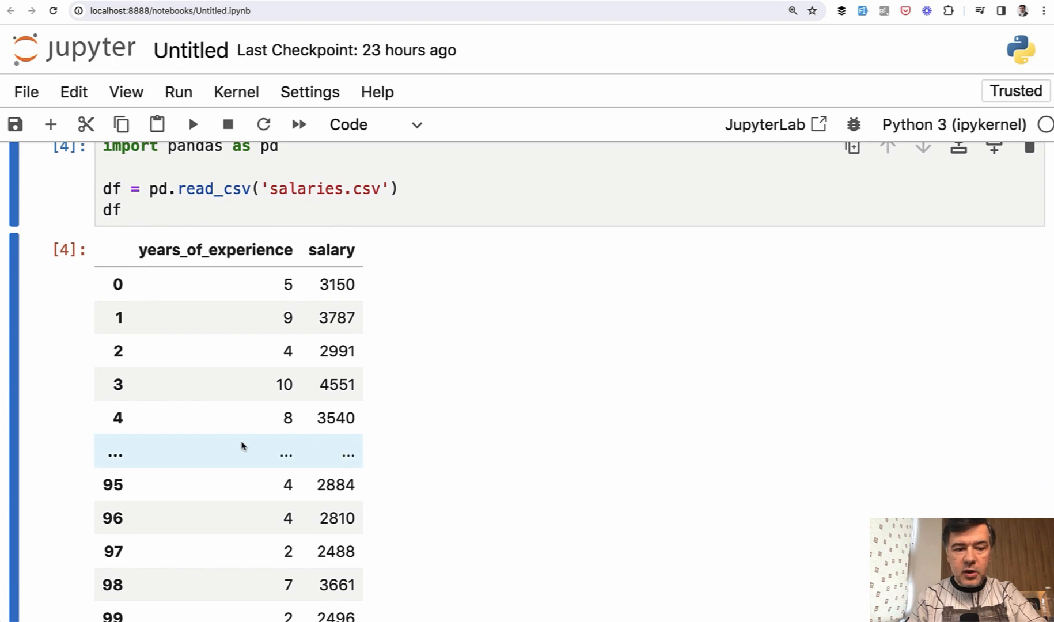
scroll("down", 3)
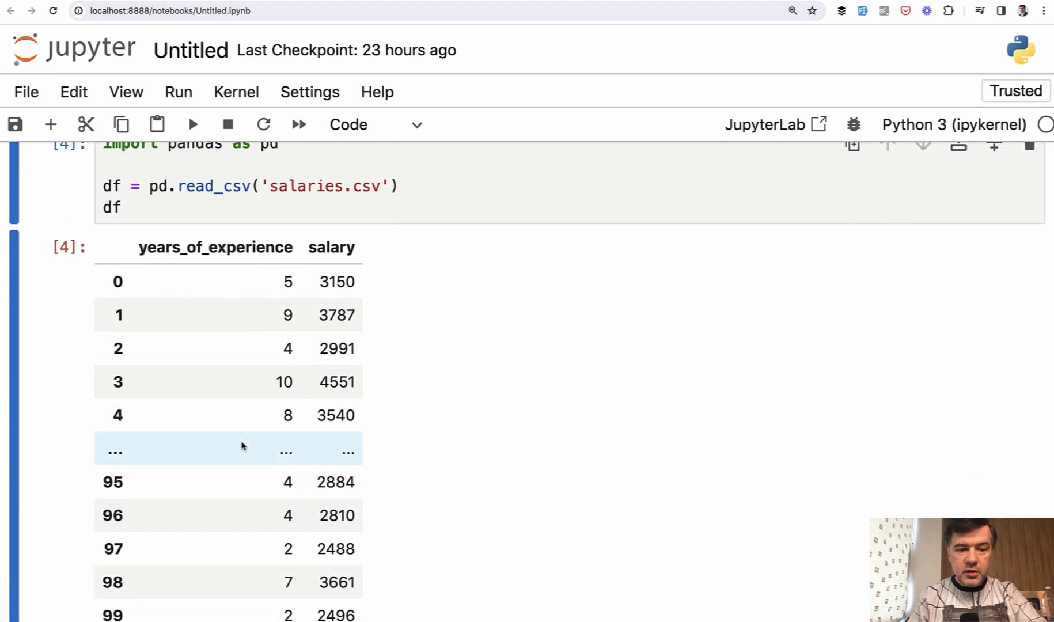
scroll("down", 3)
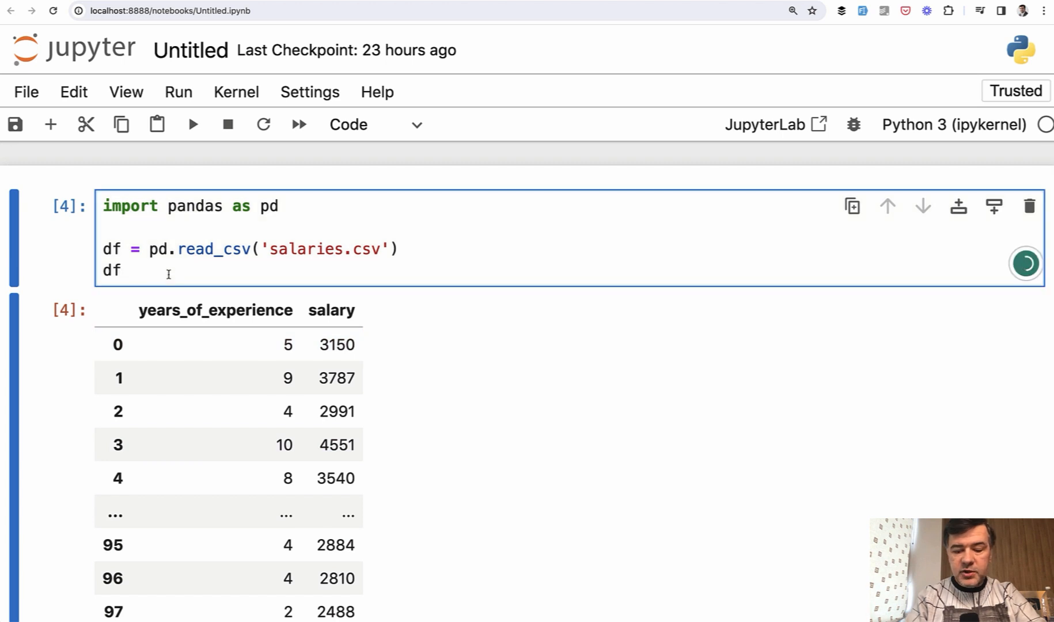
- Change the last line to df.head() so only rows 0 through 4 are shown
type(".head()")
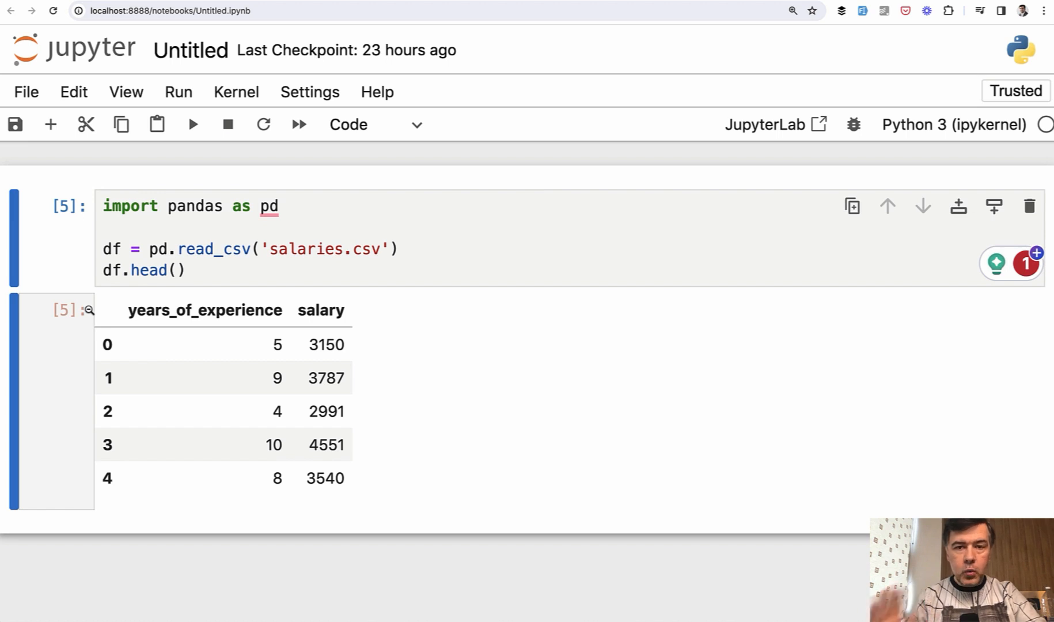
mouse_move(88, 310)
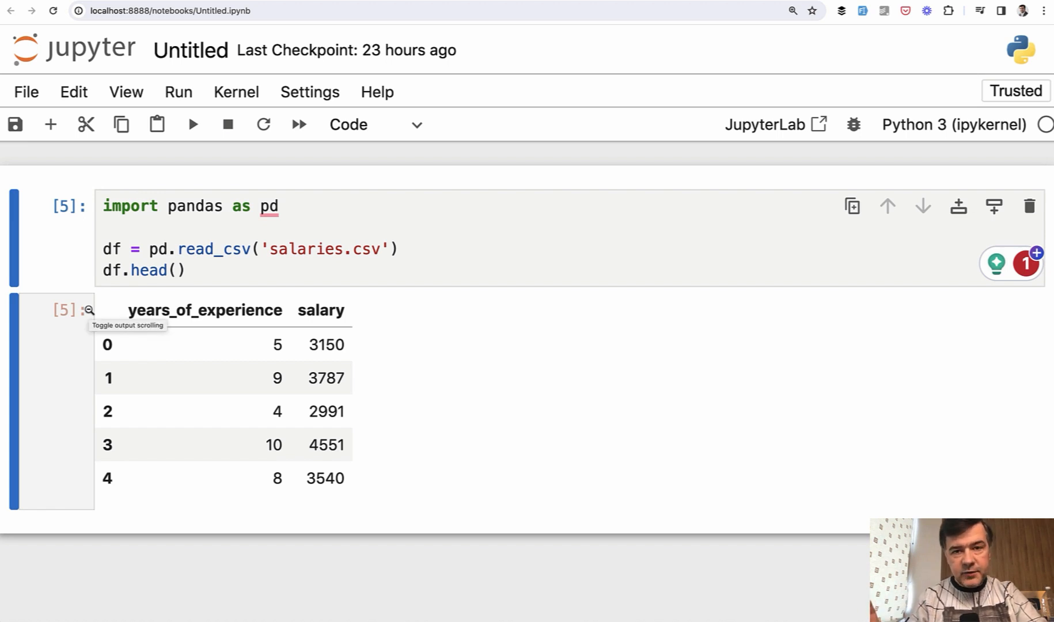